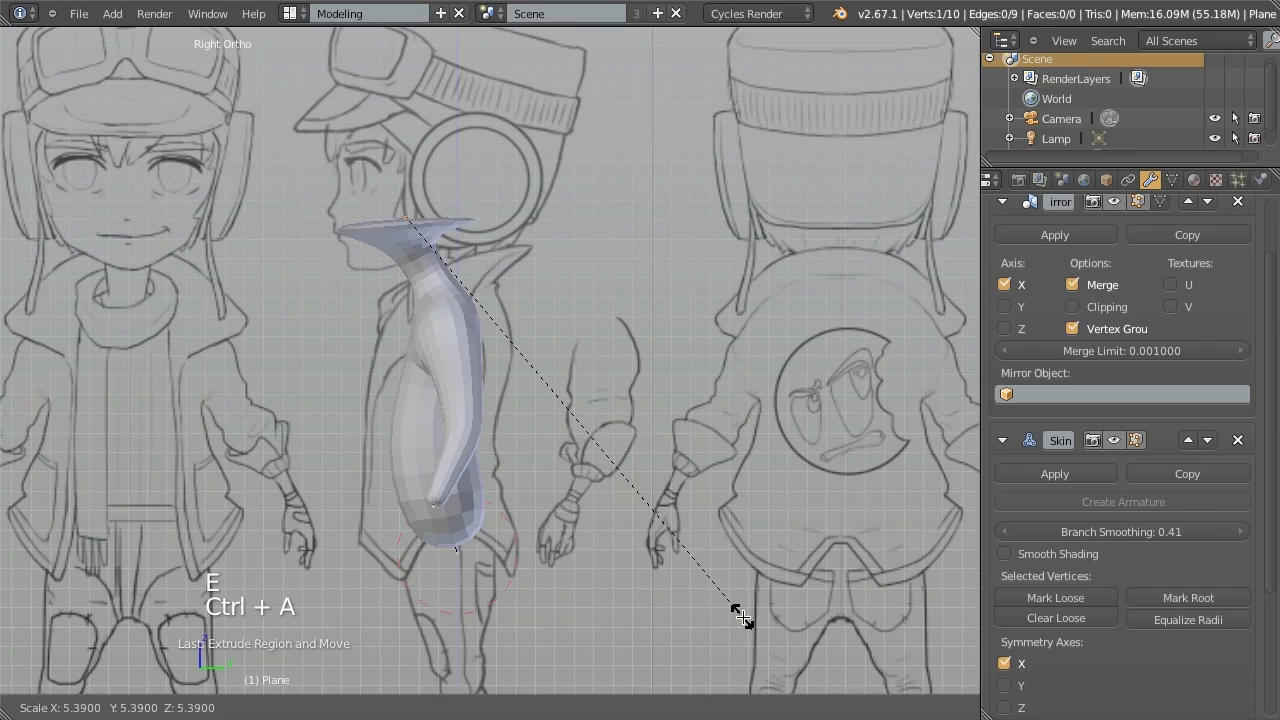
- Confirm the head vertex extruded above the torso to form the large rounded head
{"action": "left_click", "coordinate": [430, 46]}
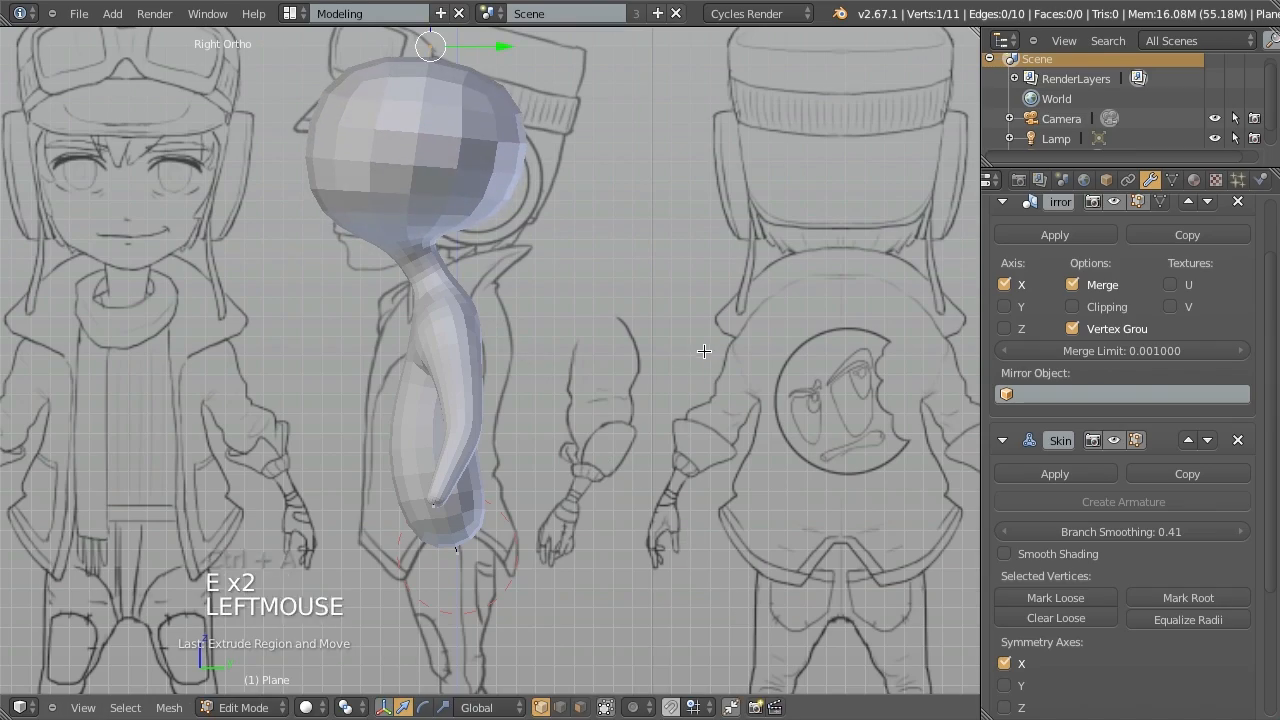